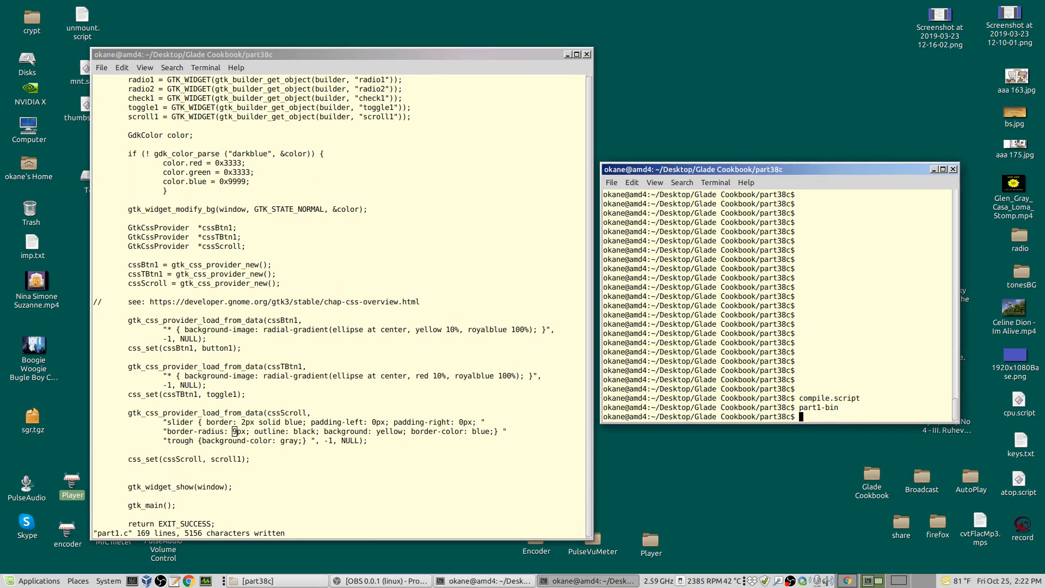
Run part1-bin to show the gradient buttons and yellow scrollbar slider
key("Return")
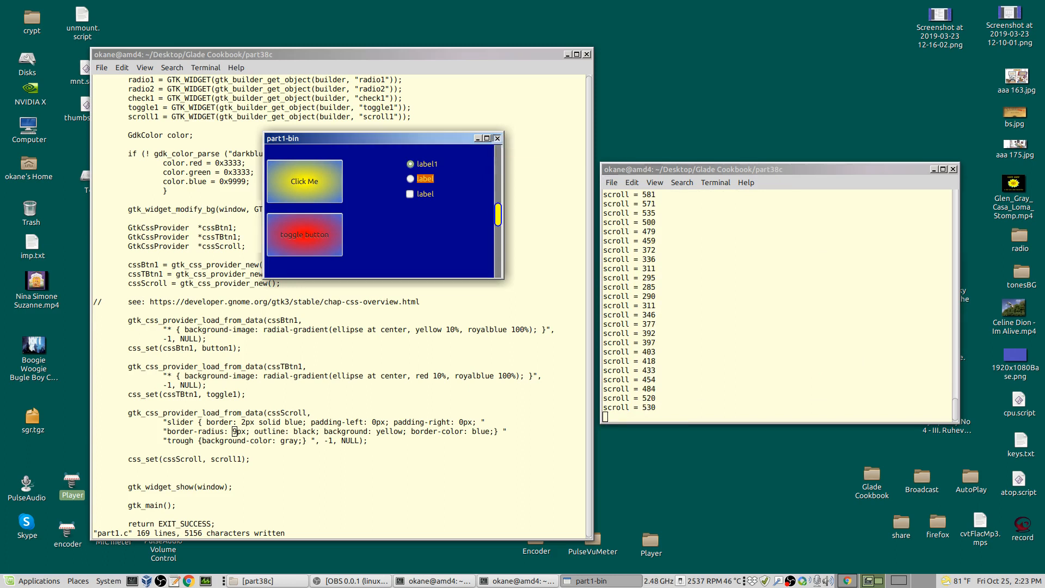
Close the part1-bin window and scroll into part1.c's source in vi
left_click(497, 138)
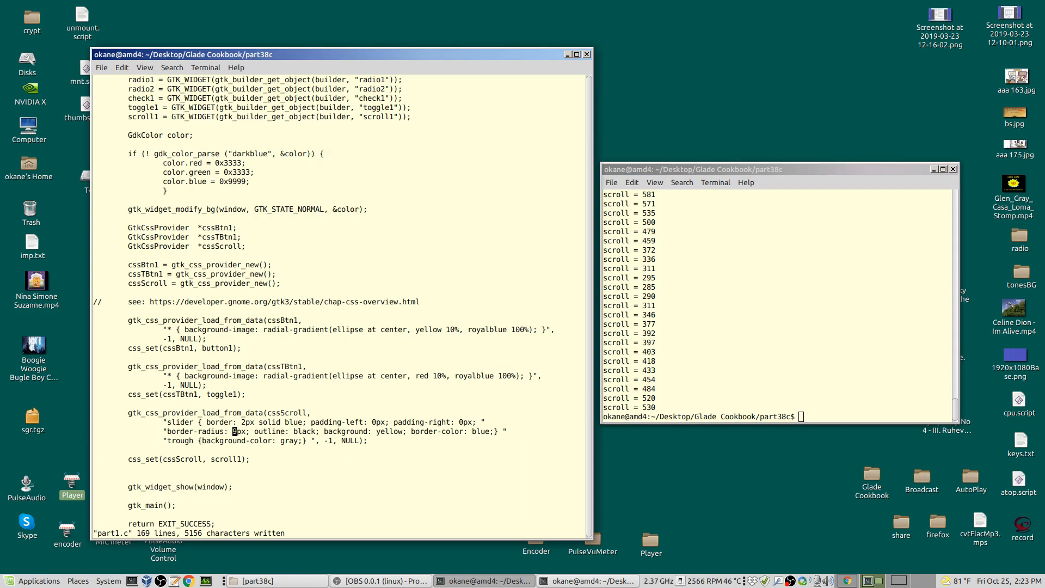
scroll("down", 3)
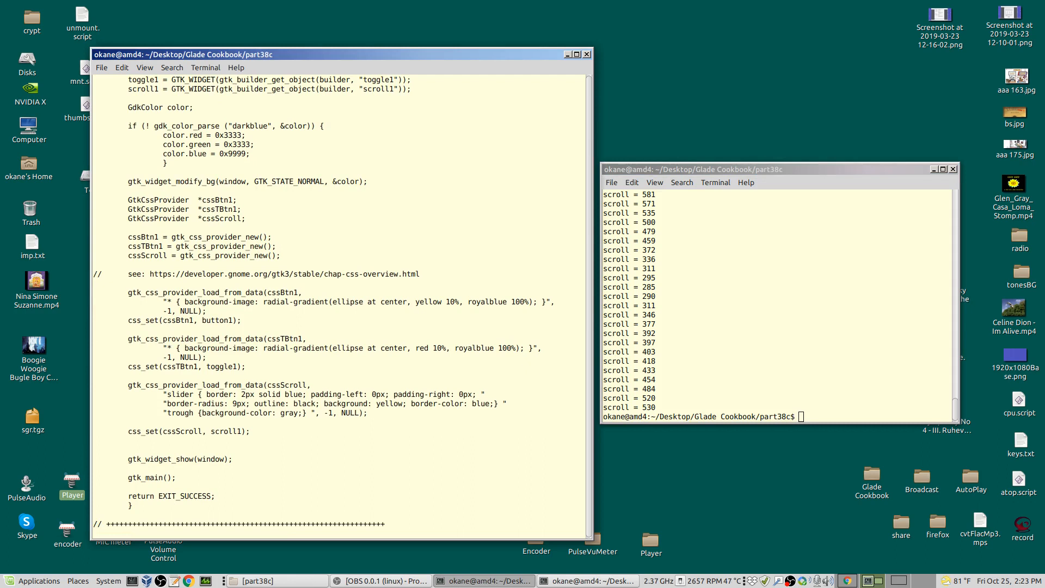
left_click(194, 107)
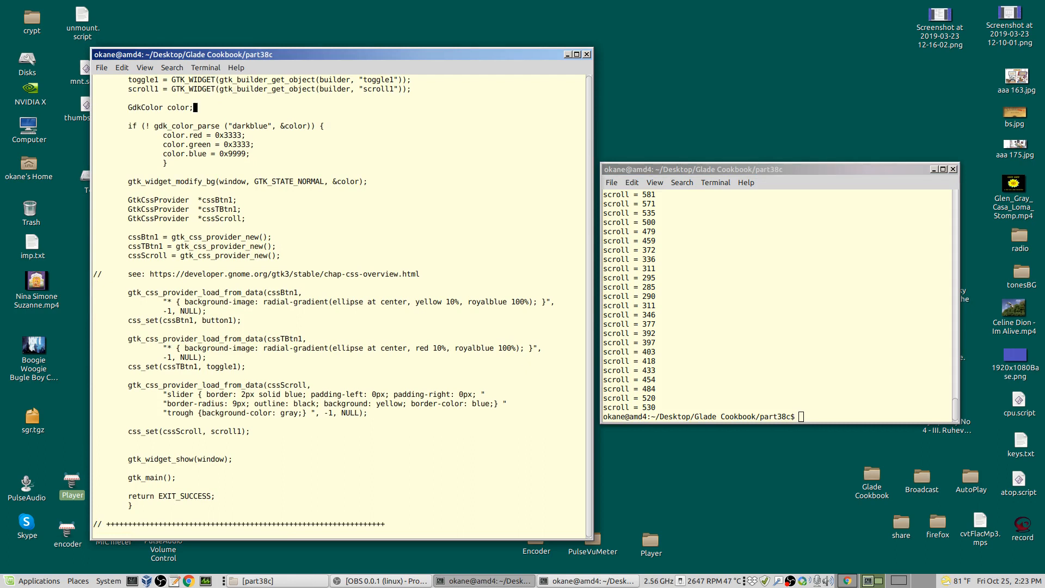
left_click(232, 246)
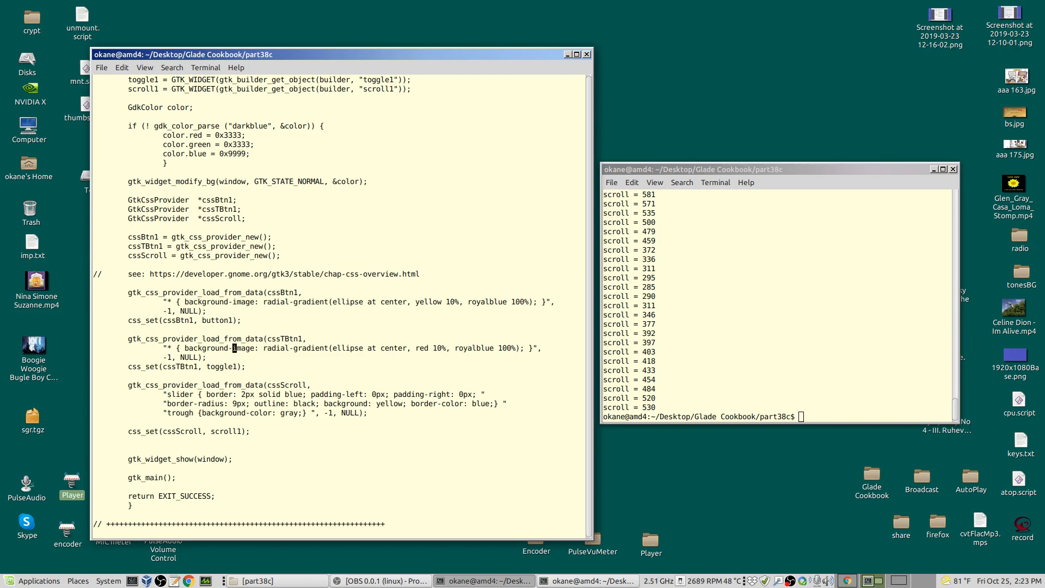
Scroll to the css_set helper and relaunch part1-bin from the terminal
scroll("down", 3)
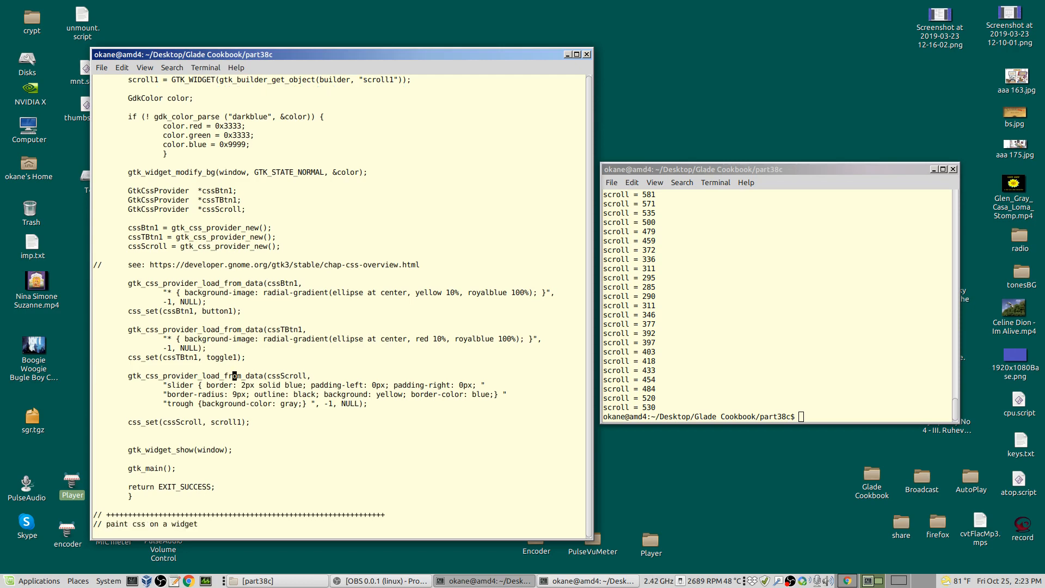
scroll("down", 3)
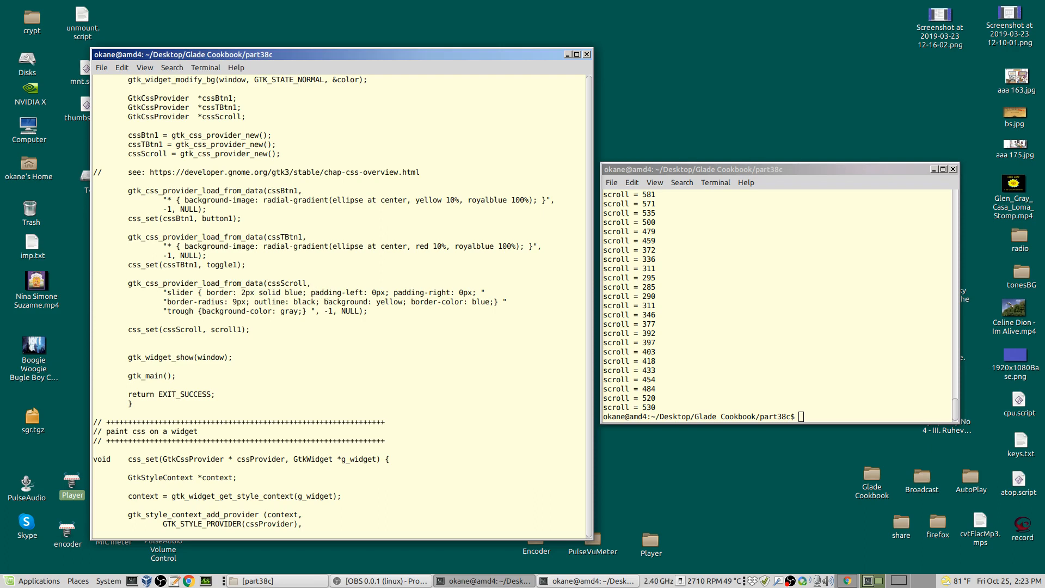
left_click(390, 291)
type("part1-bin")
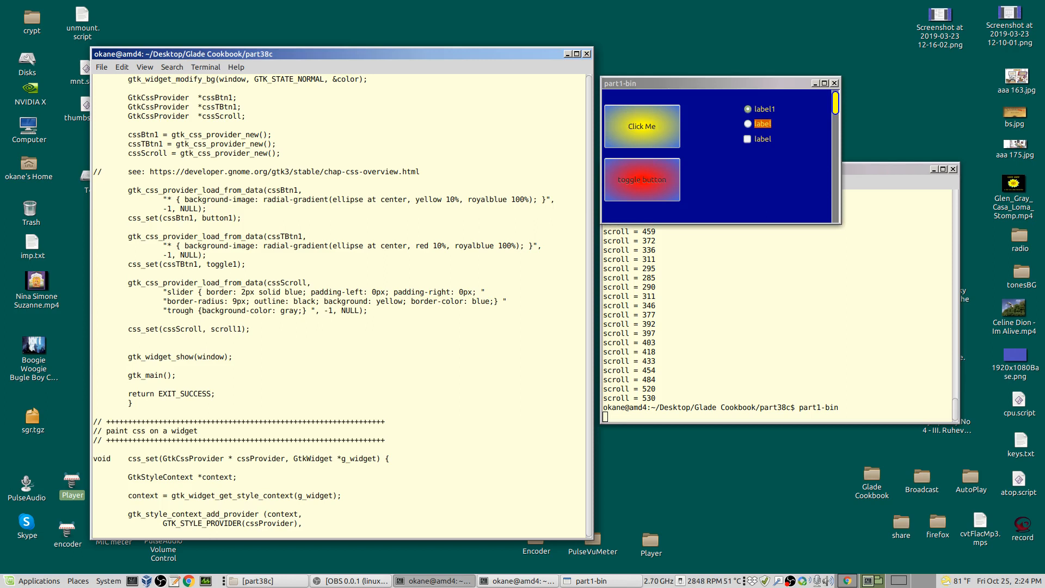
Close the part1-bin window to return to part1.c in vi
left_click(326, 311)
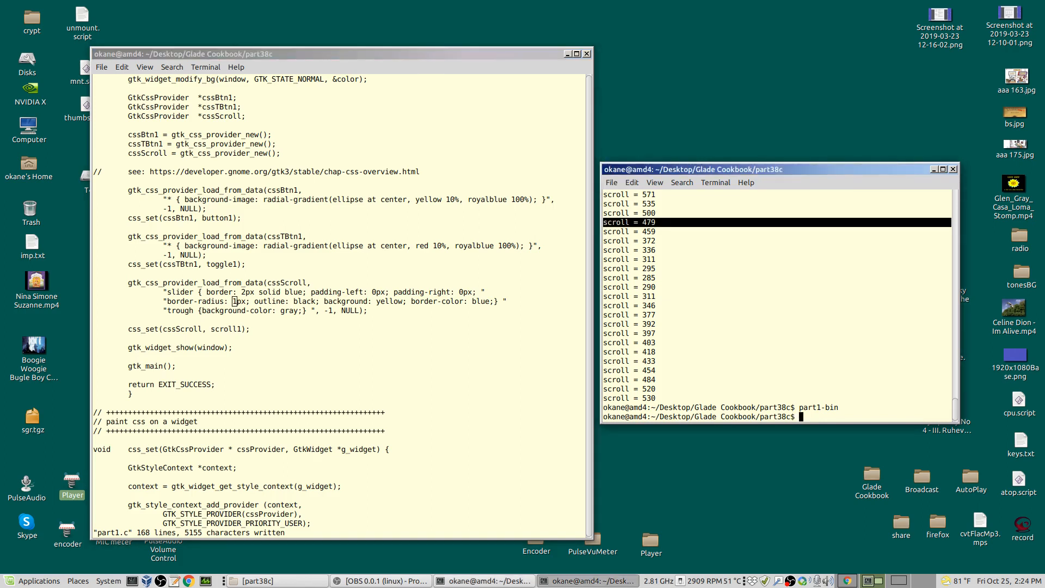
Run compile.script, move the part1-bin window with the edited slider, then close it
type("compile.script")
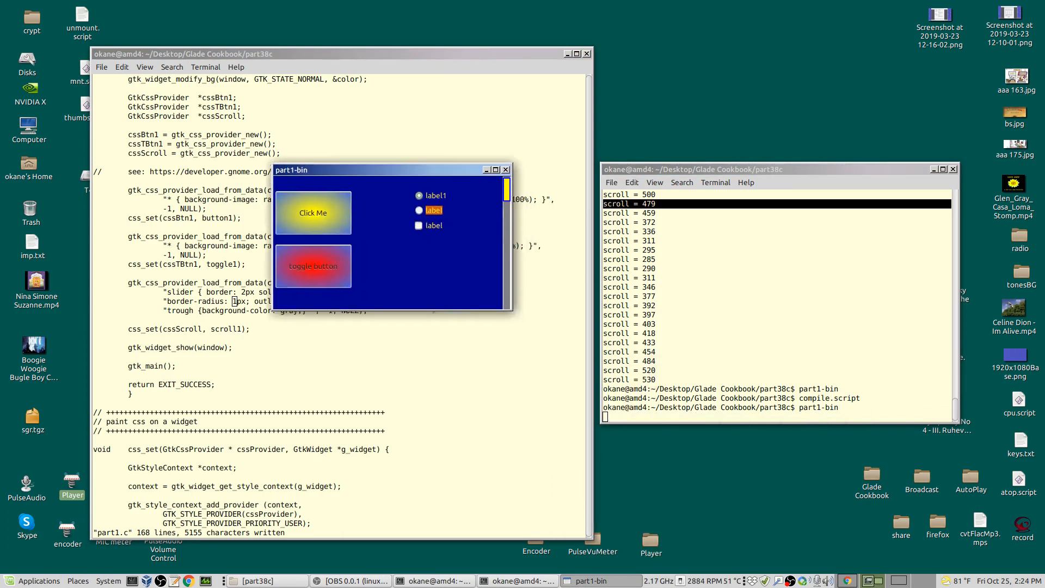
left_click_drag(388, 169, 346, 147)
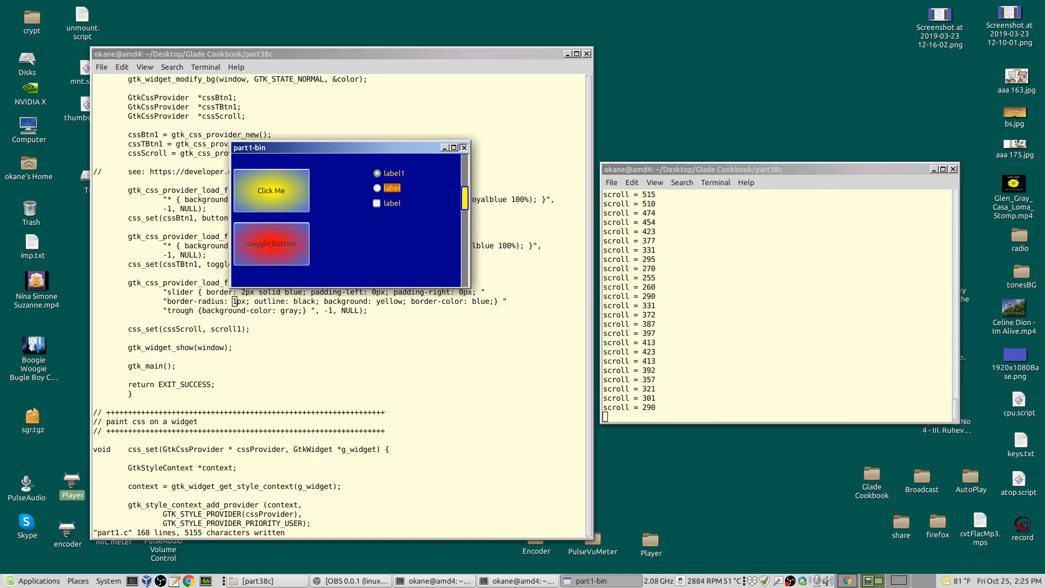
left_click(465, 147)
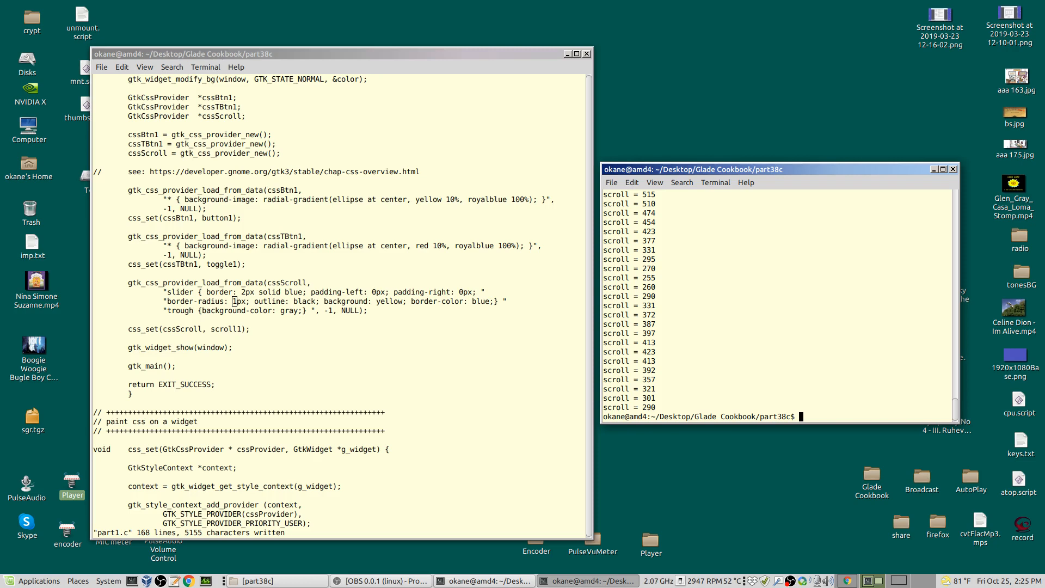
type("part1-bin")
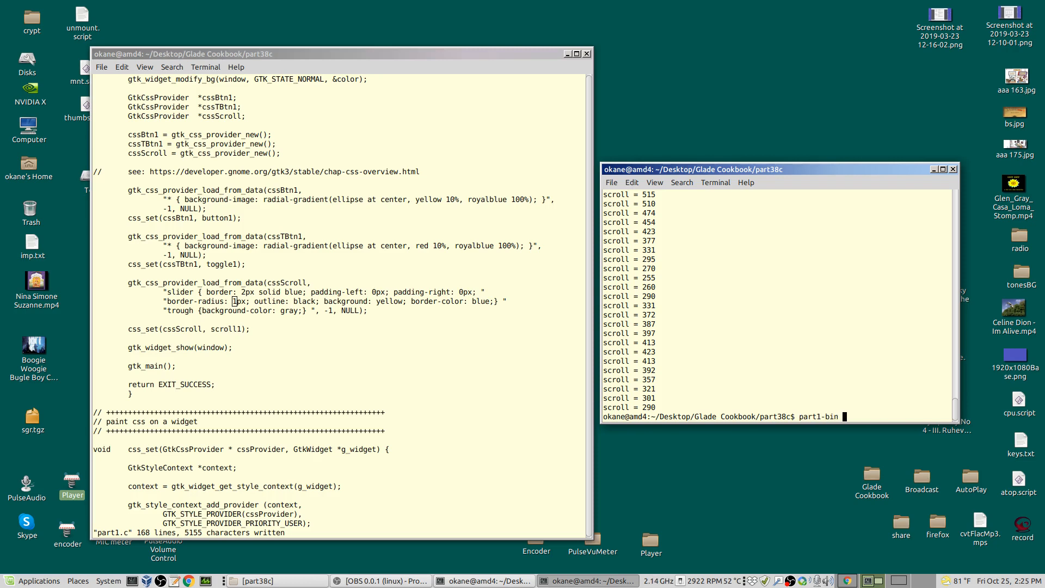
type("compile.script")
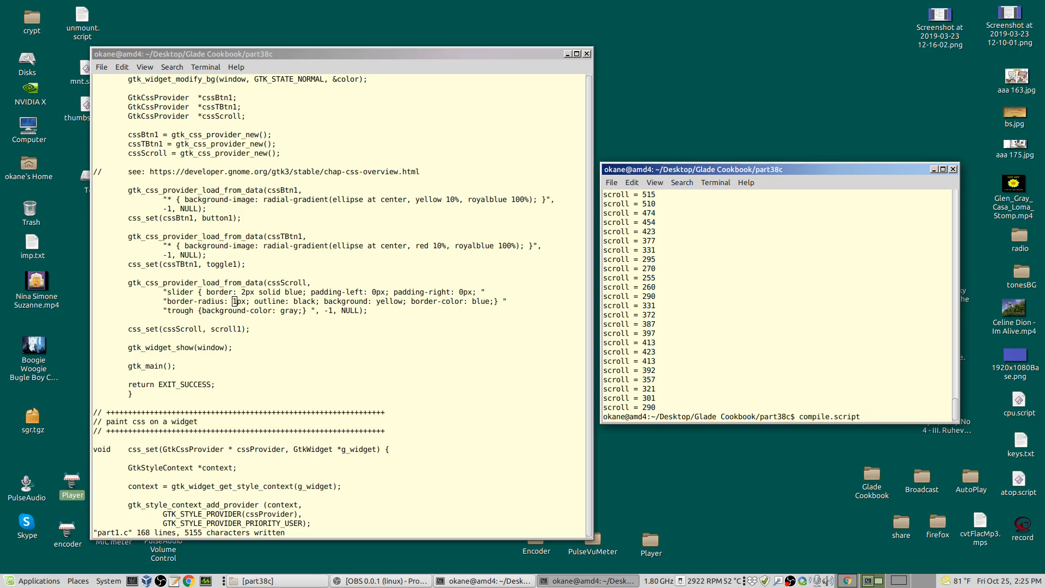
key("ctrl+c")
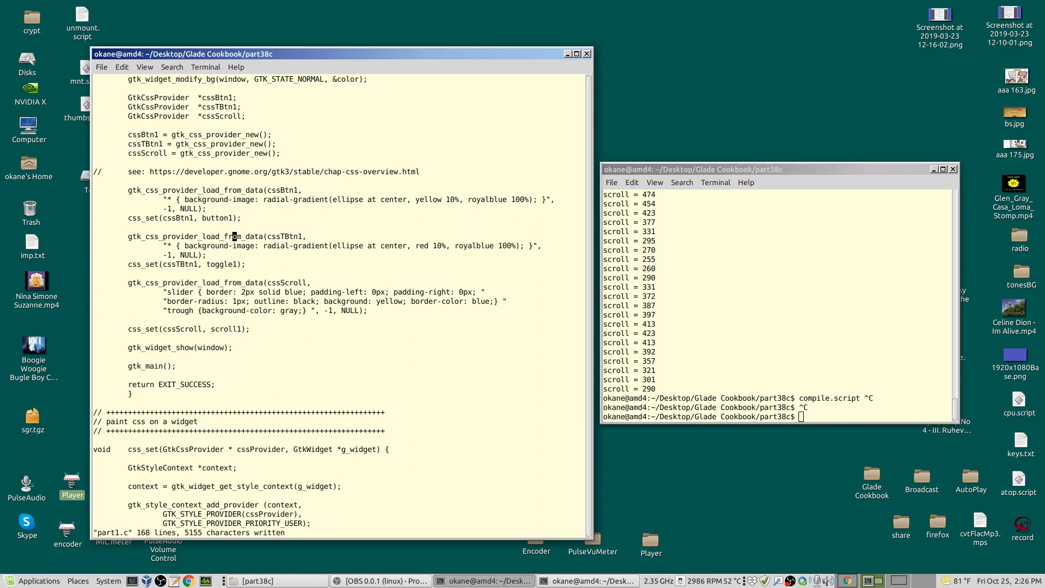
scroll("down", 3)
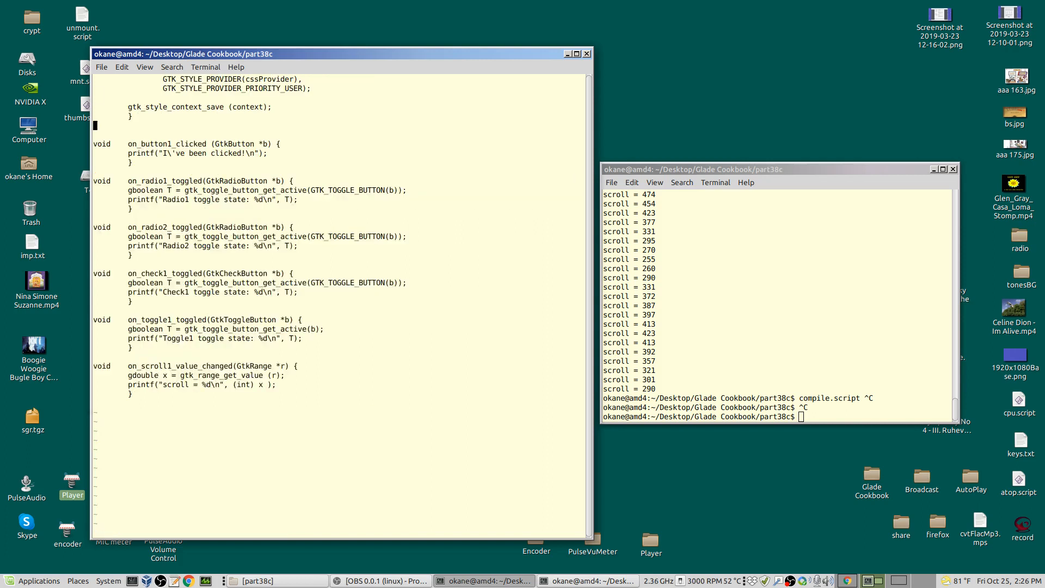